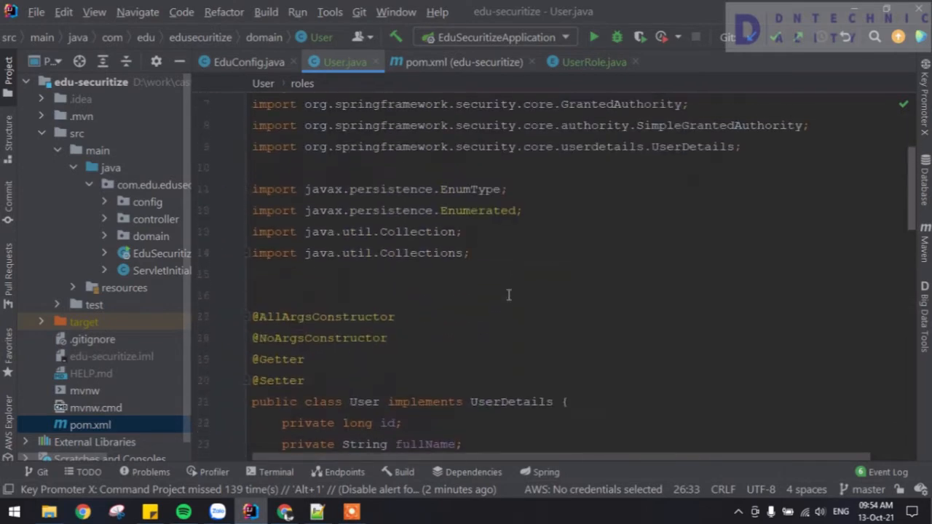
scroll("down", 3)
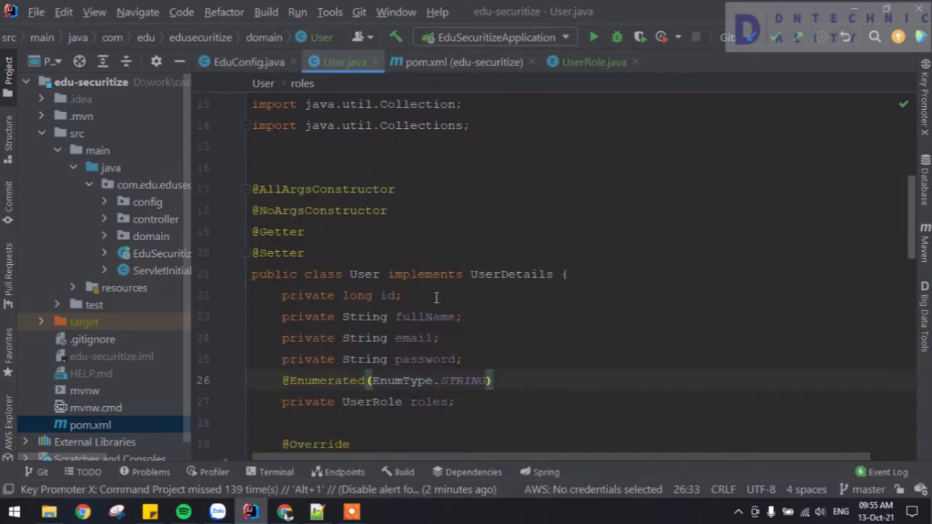
scroll("down", 3)
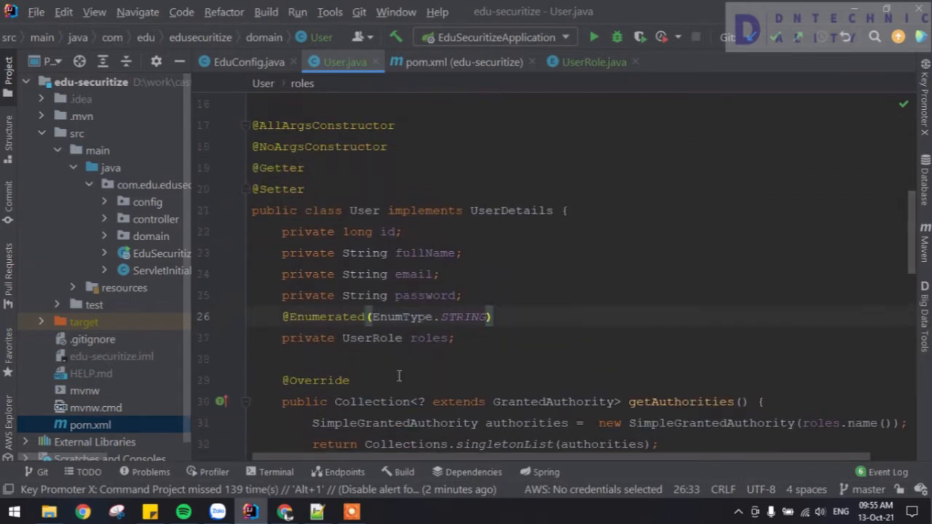
left_click(355, 351)
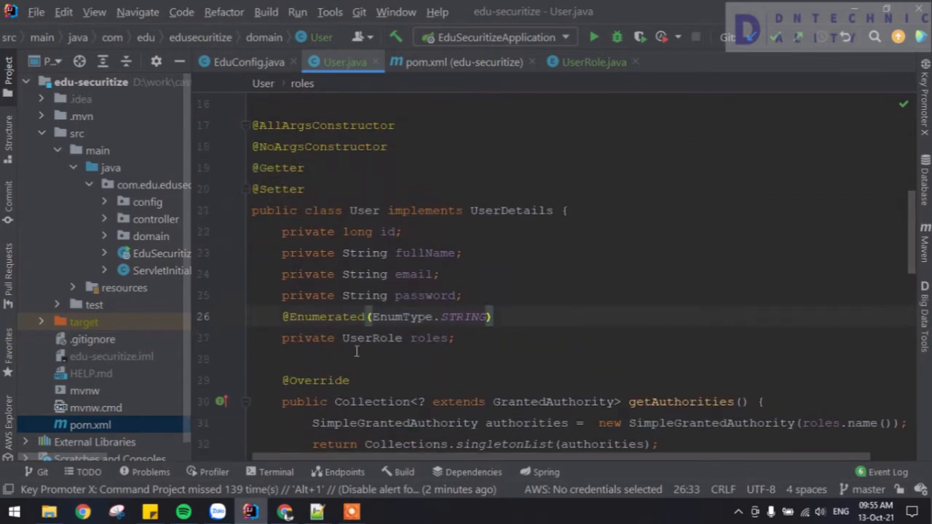
scroll("up", 3)
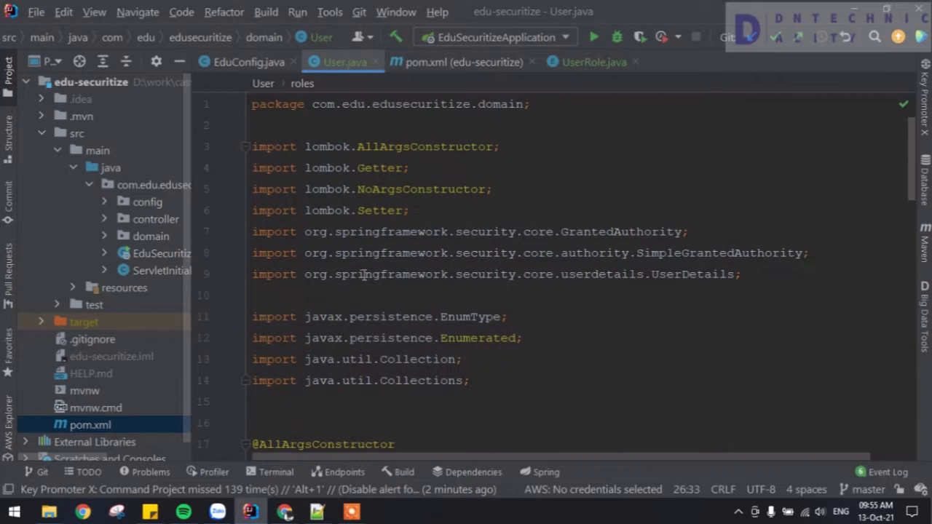
scroll("down", 3)
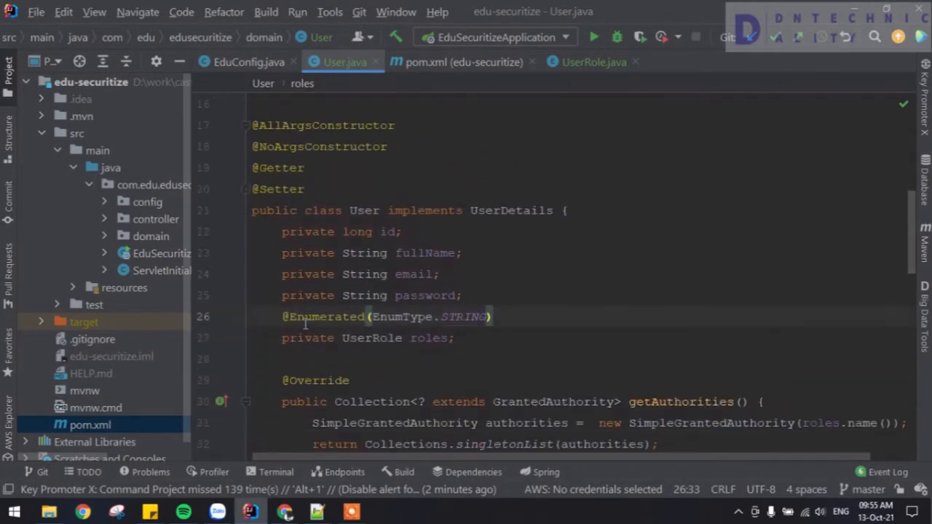
left_click_drag(283, 316, 492, 316)
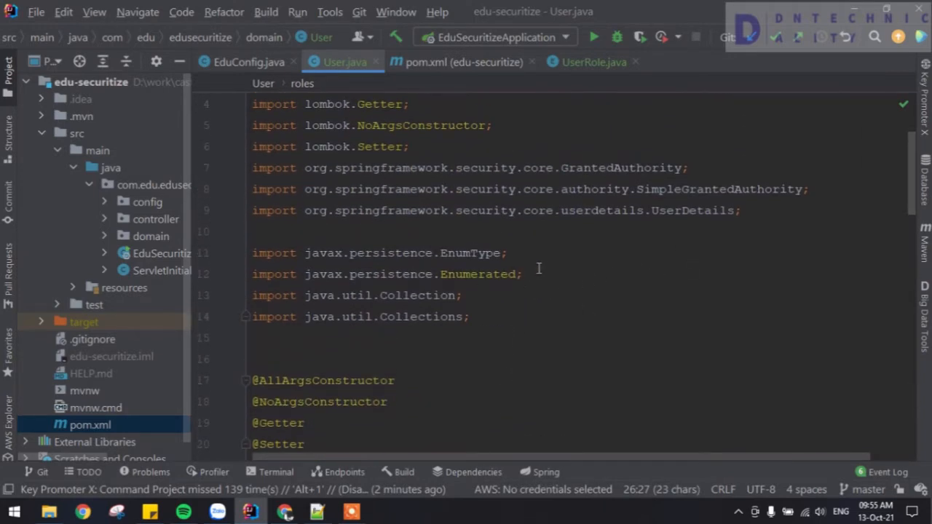
triple_click(386, 274)
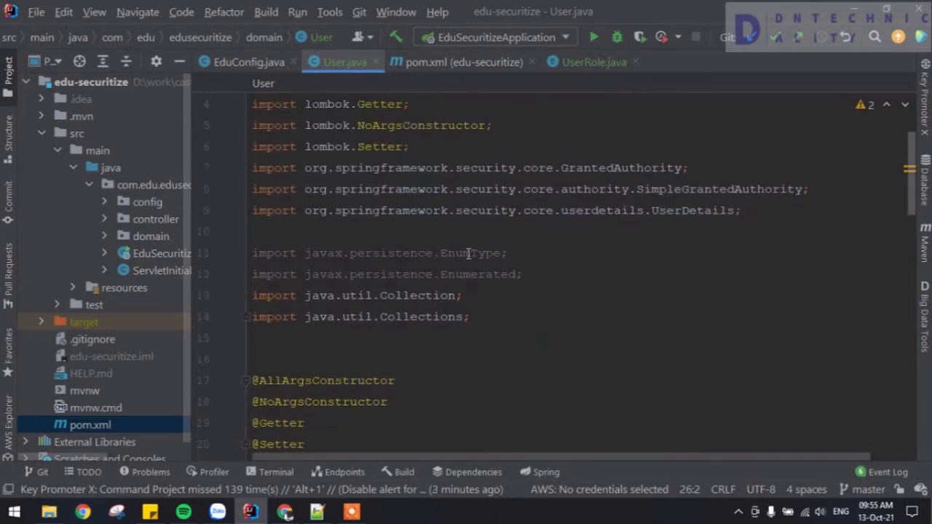
mouse_move(452, 253)
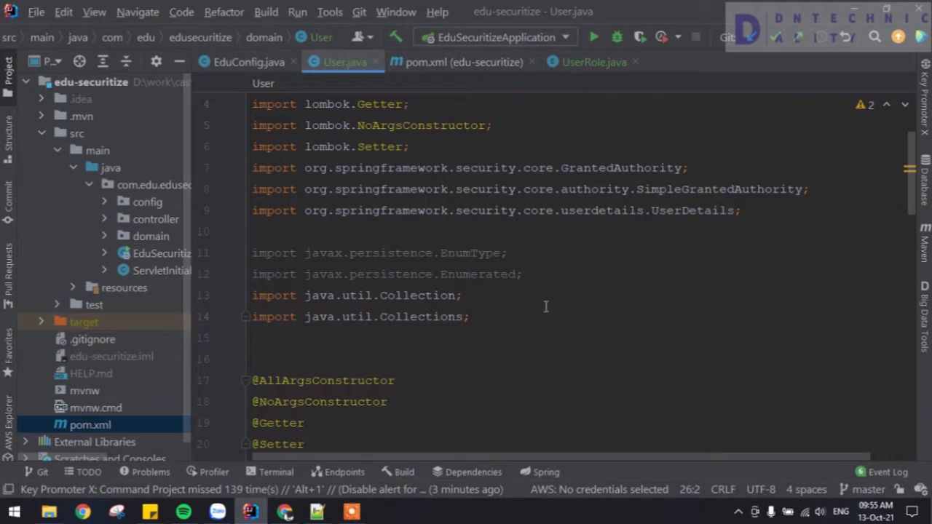
Step: Check the now-unused imports, then bring up the IDE Settings dialog from the File menu
scroll("down", 3)
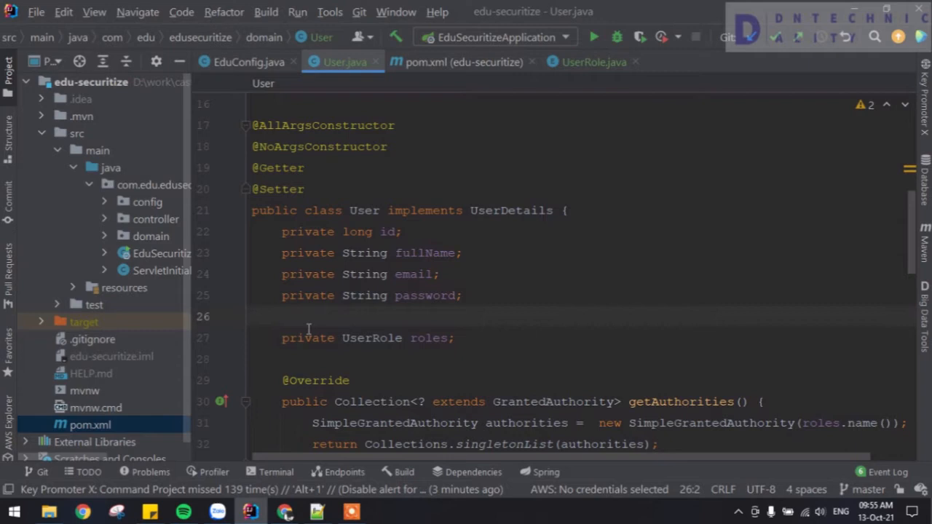
scroll("up", 3)
type("@Enumerated(EnumType.STRING)")
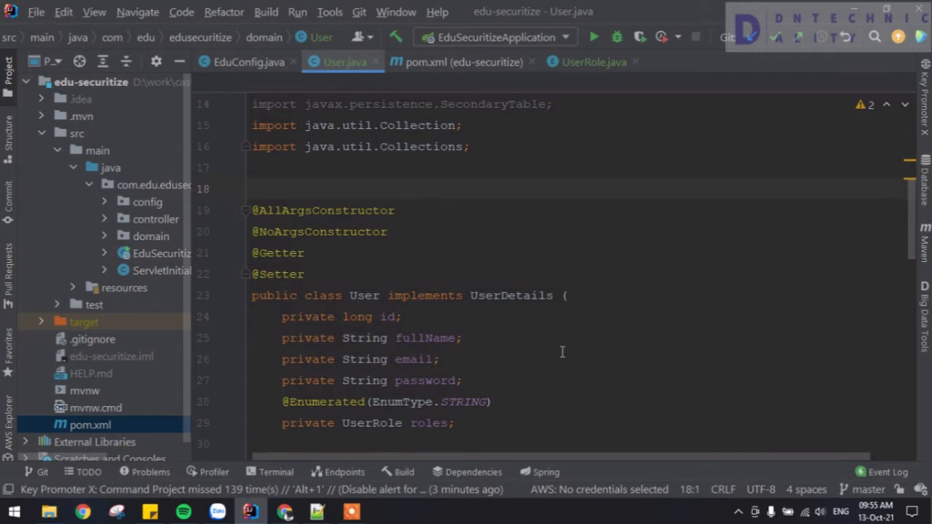
scroll("down", 3)
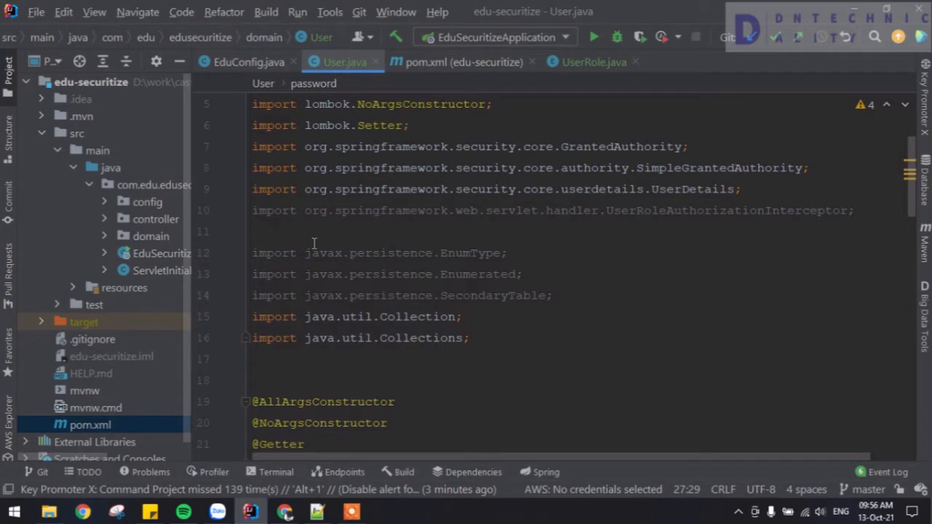
mouse_move(553, 306)
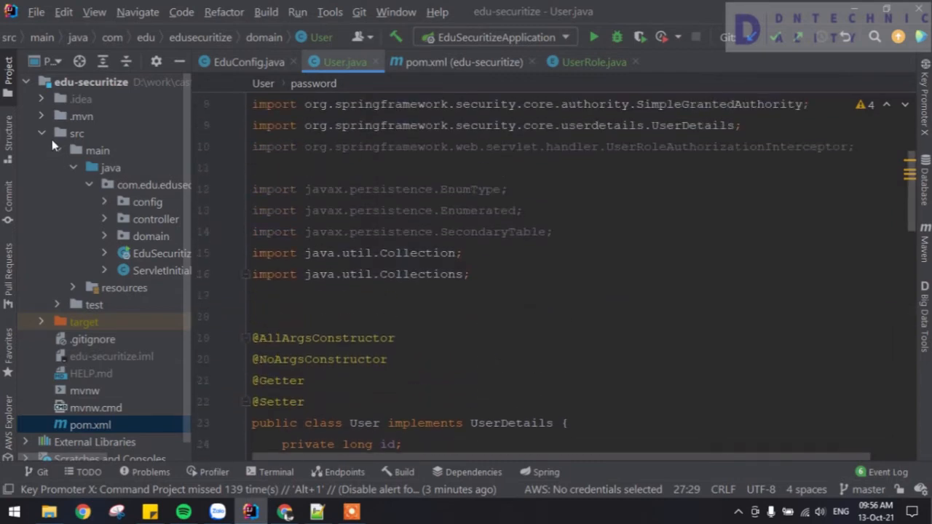
mouse_move(35, 11)
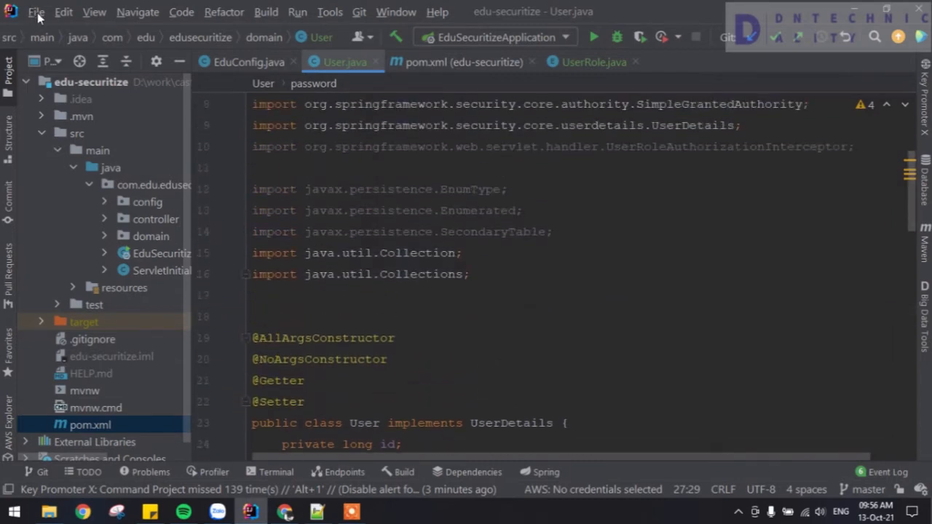
left_click(35, 11)
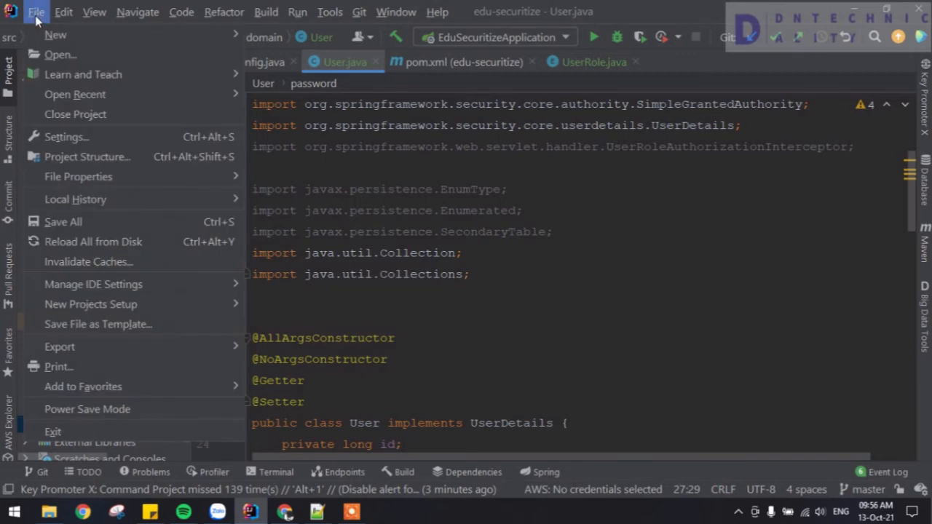
mouse_move(66, 137)
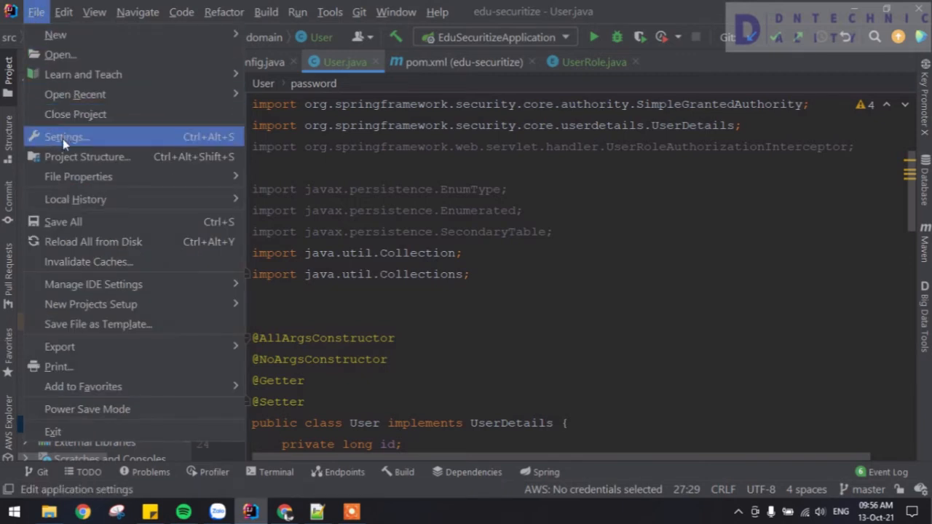
left_click(66, 137)
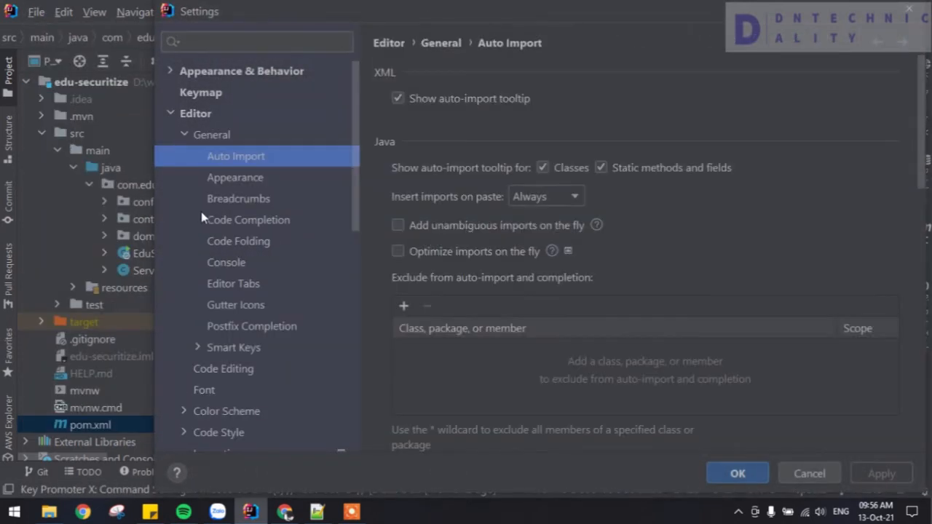
Step: Under Editor > General > Auto Import, enable 'Optimize imports on the fly'
left_click(211, 134)
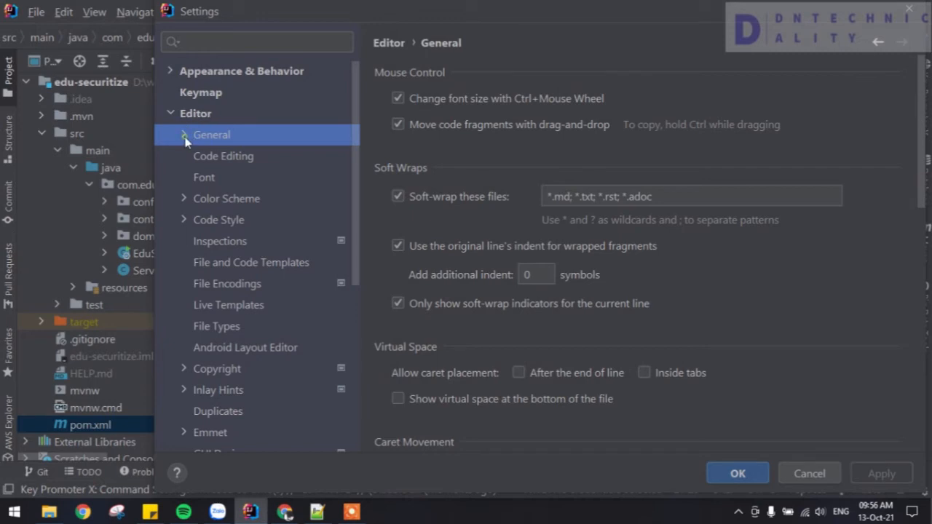
left_click(183, 134)
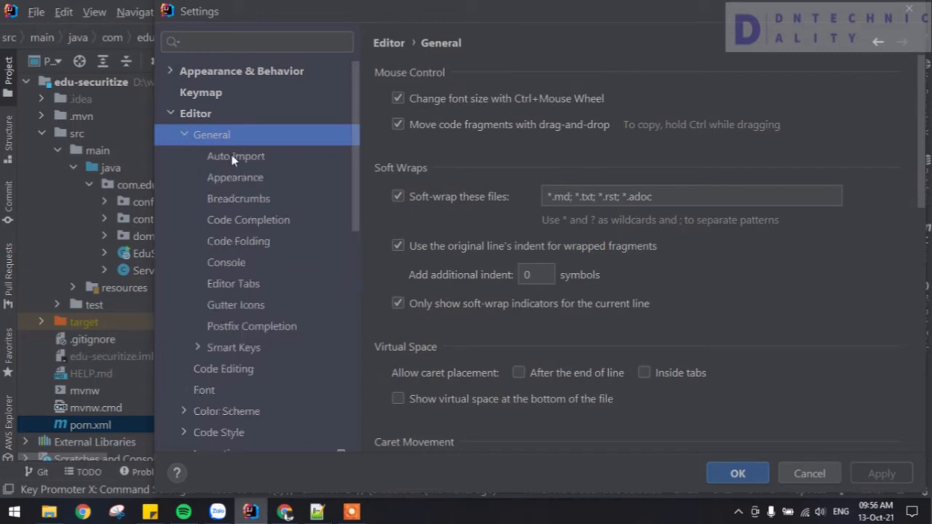
left_click(236, 156)
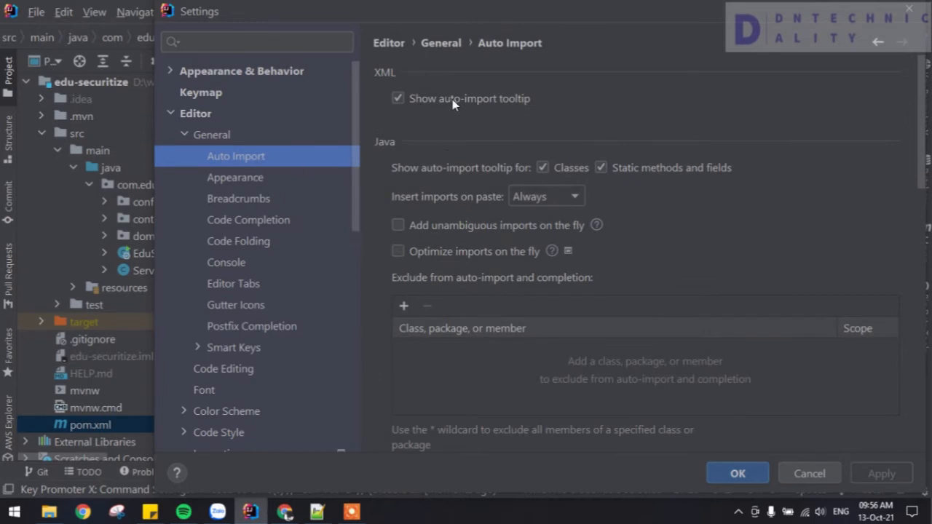
scroll("down", 3)
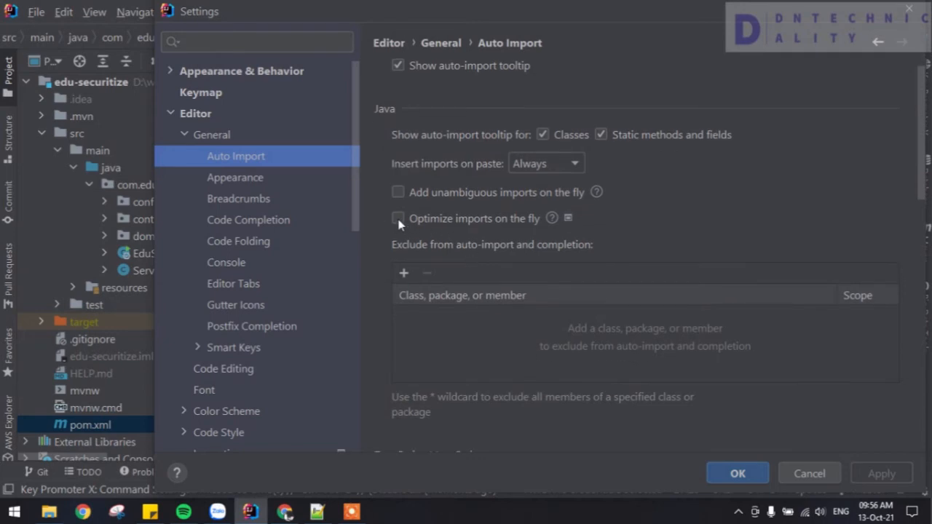
left_click(398, 219)
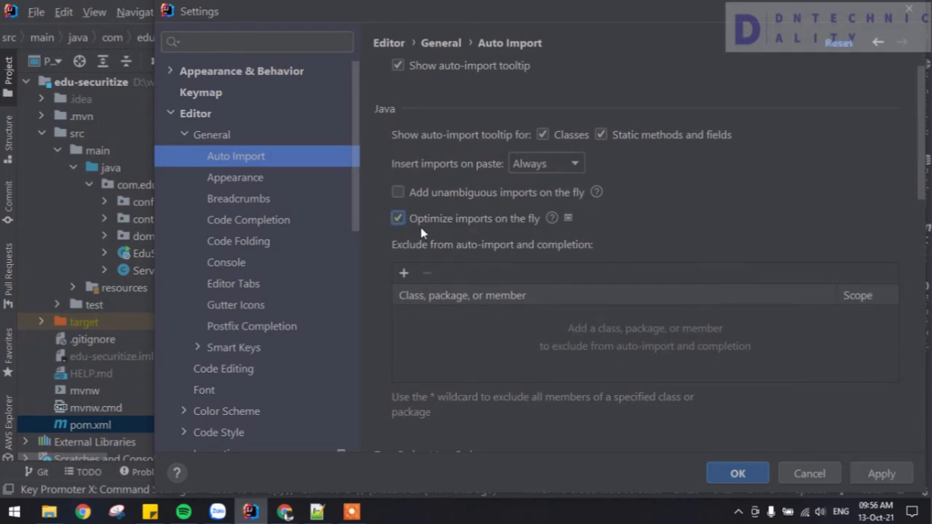
mouse_move(498, 232)
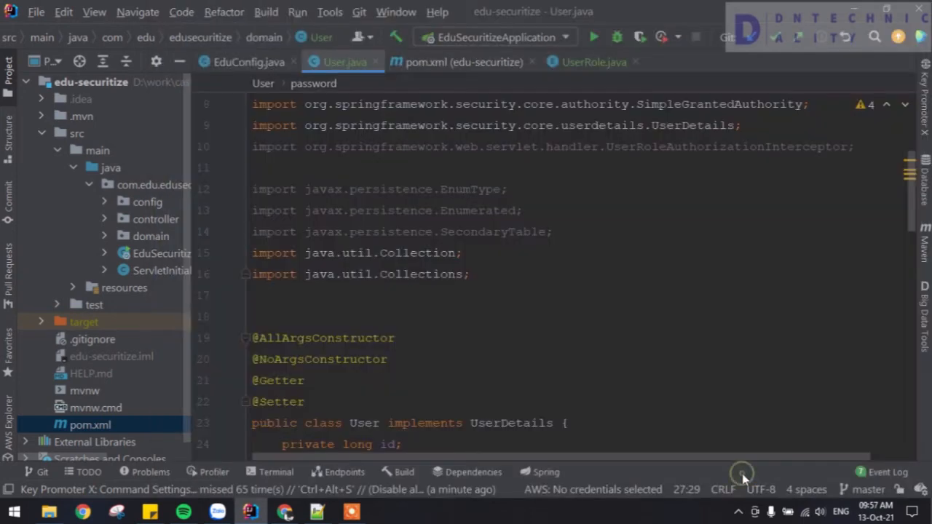
Step: Scroll through User.java to confirm the unused javax.persistence and servlet handler imports vanished automatically
scroll("up", 3)
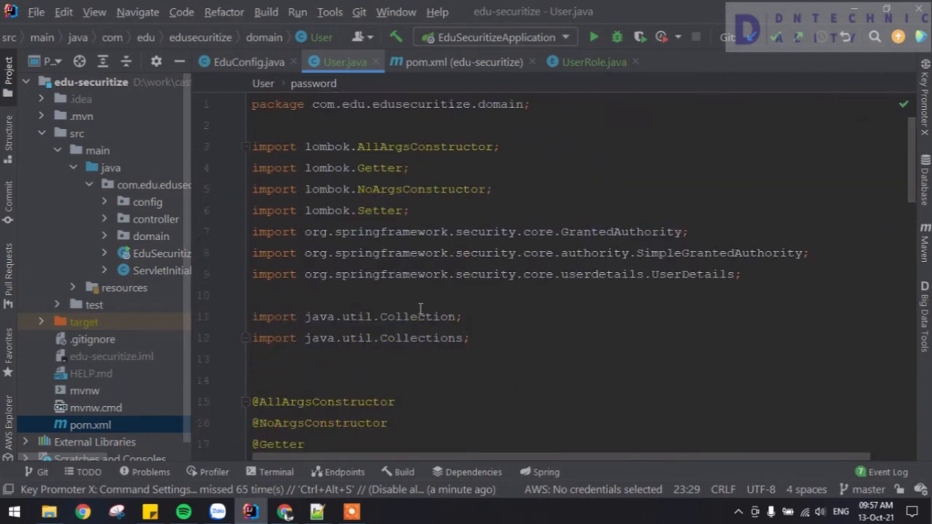
mouse_move(506, 326)
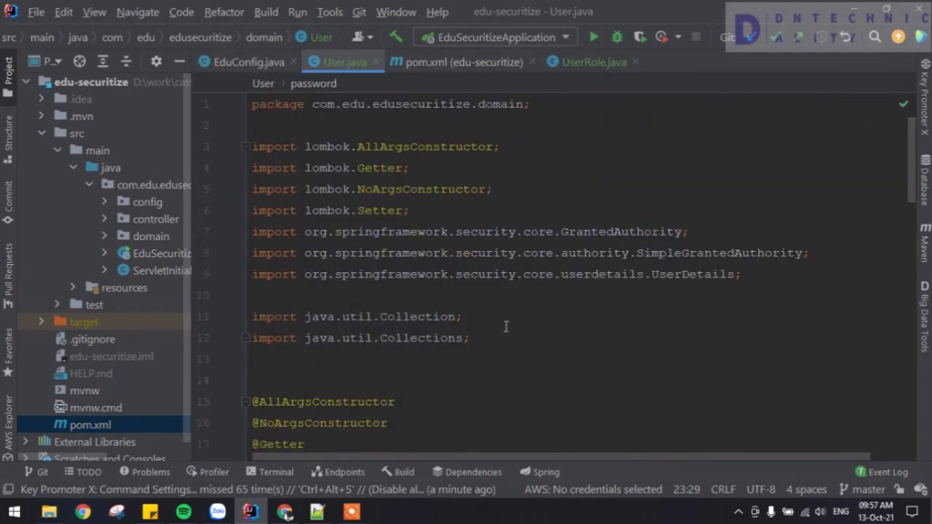
scroll("down", 3)
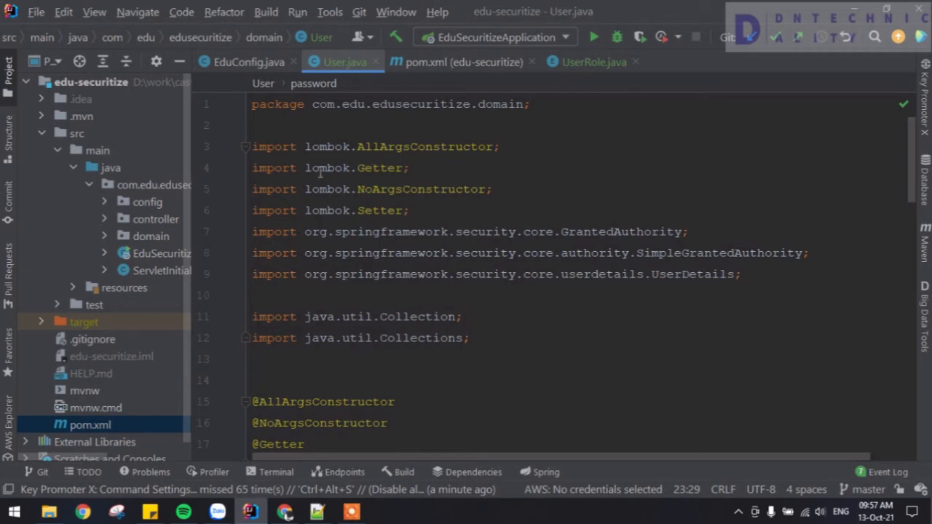
Step: Delete the four lombok import lines and Lombok annotations, leaving only Spring Security and java.util imports
left_click_drag(253, 145, 409, 210)
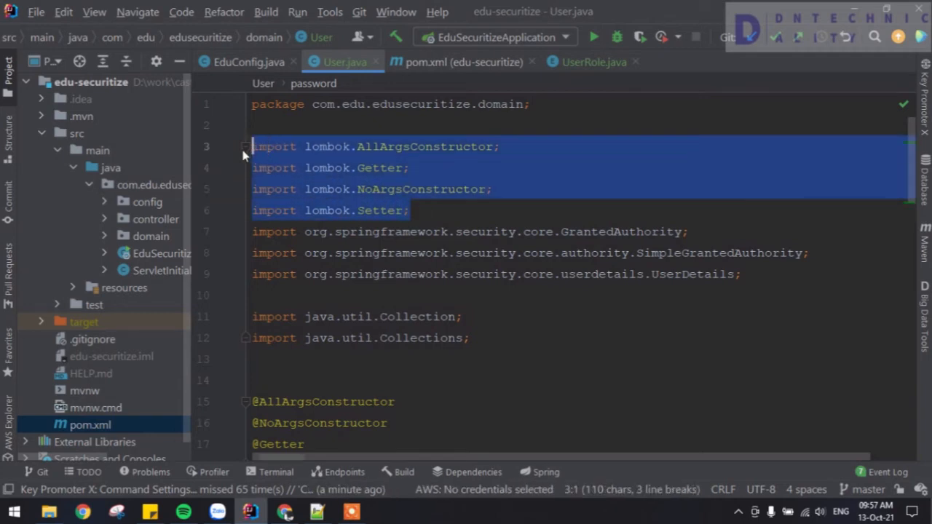
scroll("down", 3)
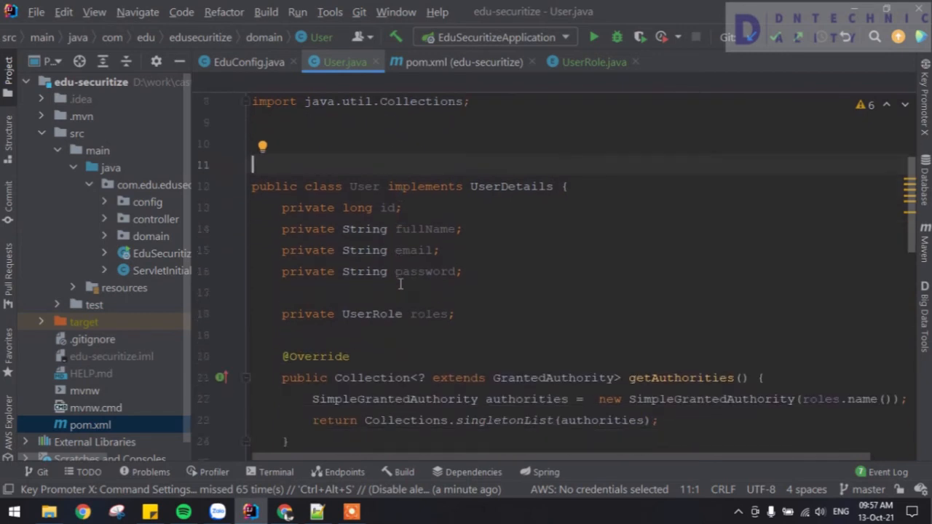
scroll("down", 3)
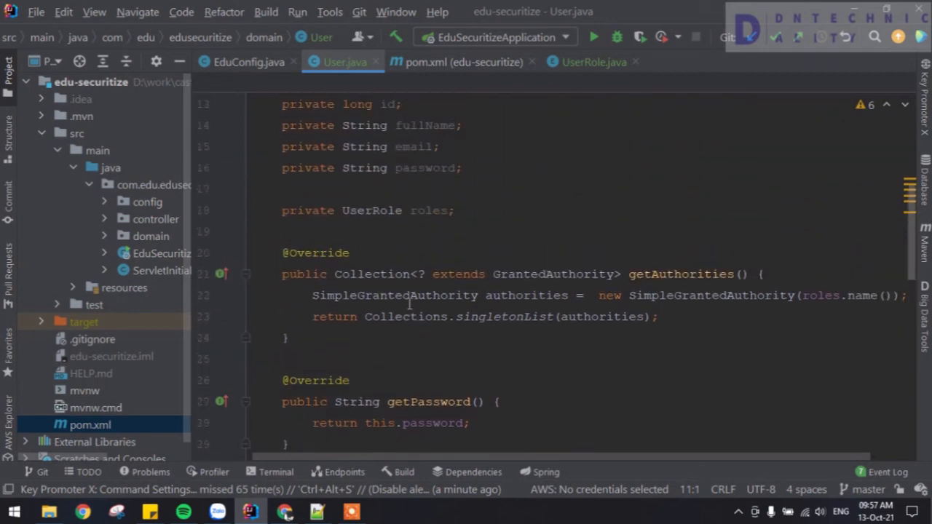
scroll("up", 3)
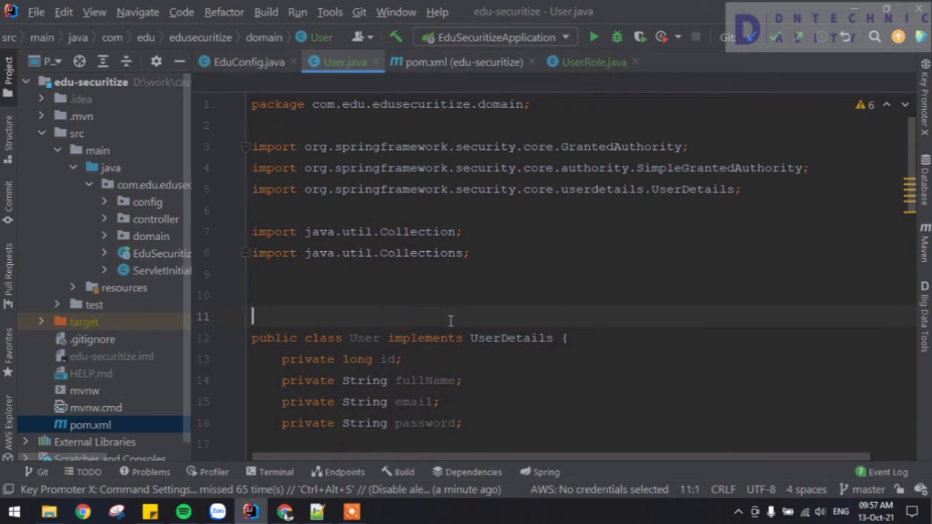
mouse_move(579, 353)
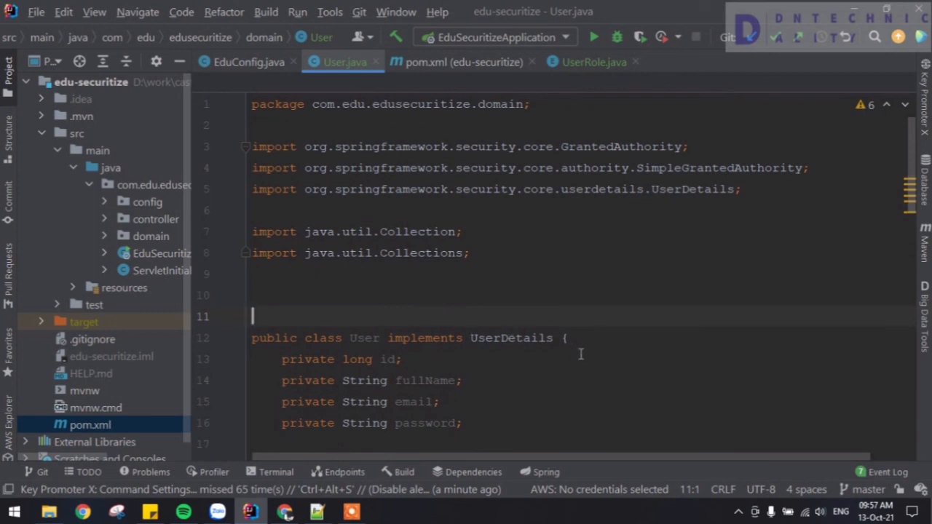